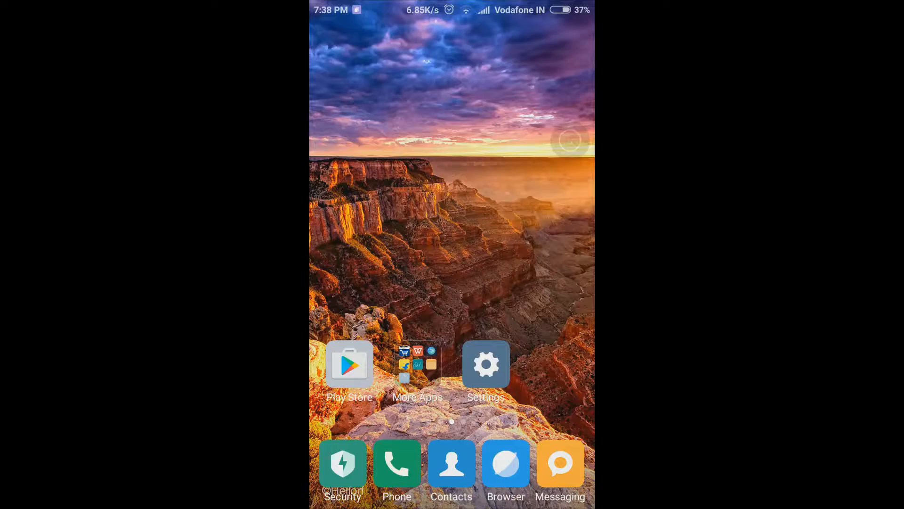
# Launch the Play Store from the Android home screen.
pyautogui.click(349, 363)
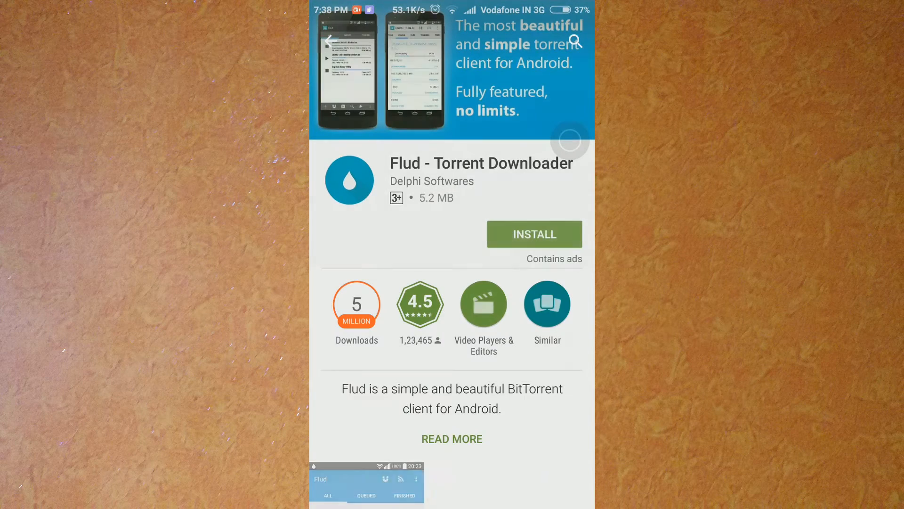
# Install Flud - Torrent Downloader from its Play Store listing and launch it.
pyautogui.click(533, 235)
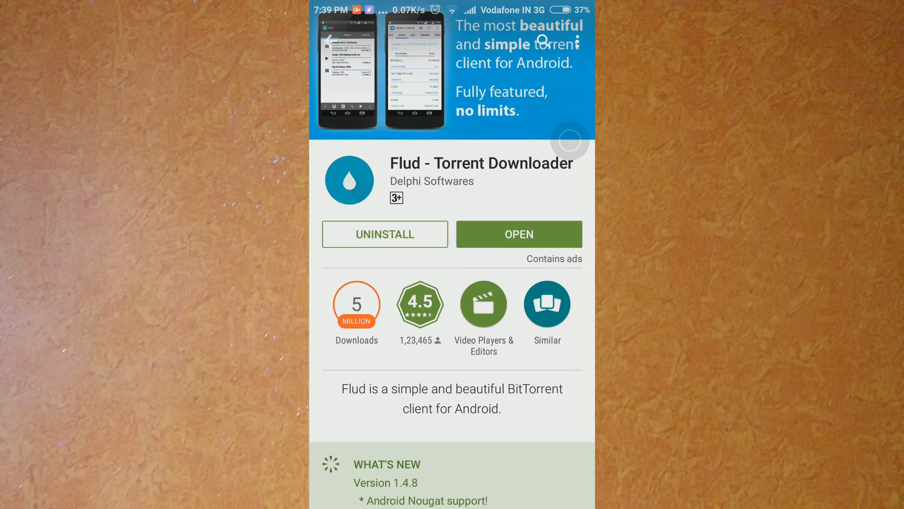
pyautogui.click(518, 233)
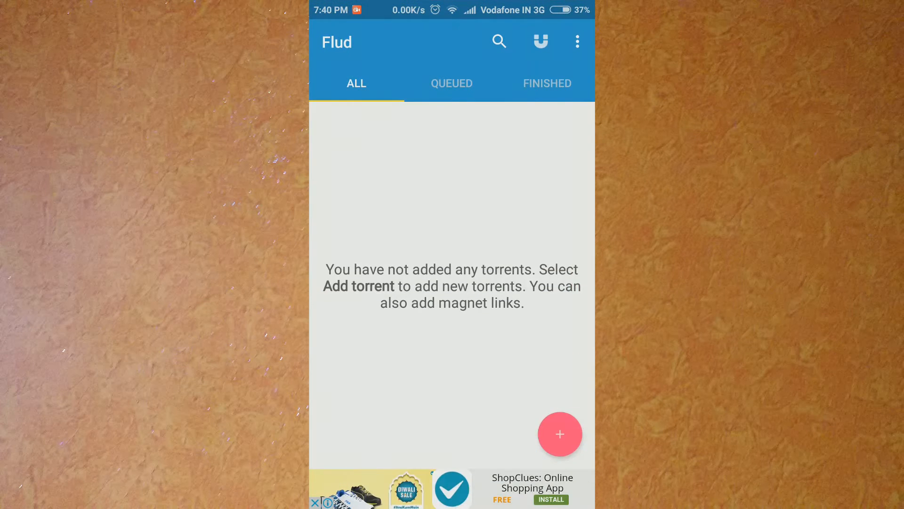
# Check Flud's empty Finished and Queued lists, then return to the home screen.
pyautogui.click(546, 83)
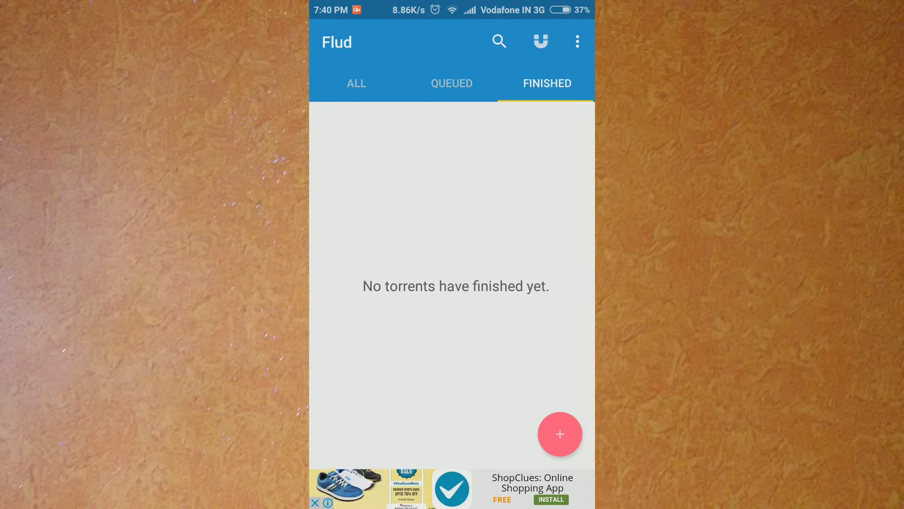
pyautogui.click(451, 83)
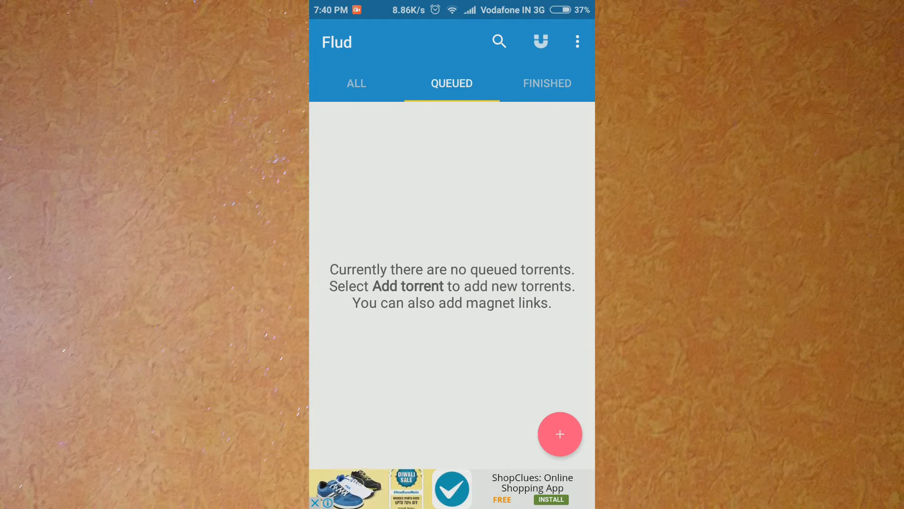
pyautogui.press('home')
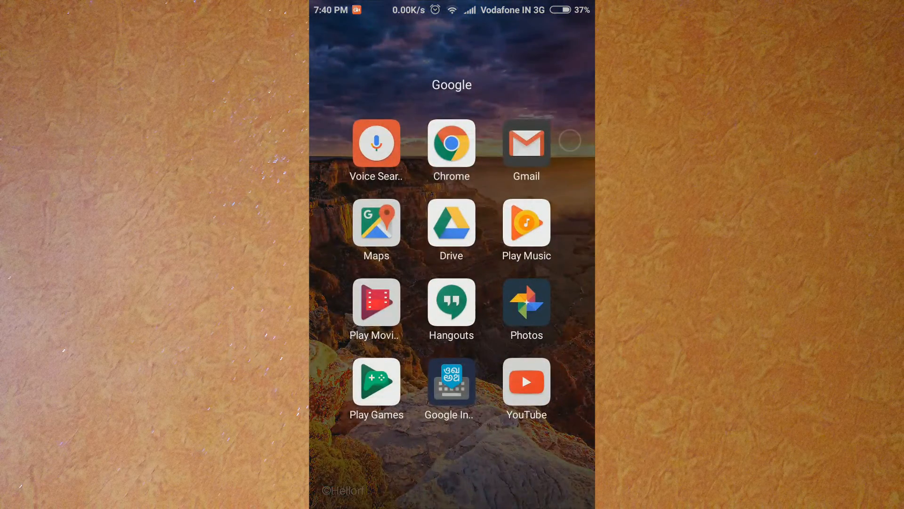
# In Chrome, search Google for 1377x and open the 1377x Movies torrent list.
pyautogui.click(451, 143)
pyautogui.write('1377')
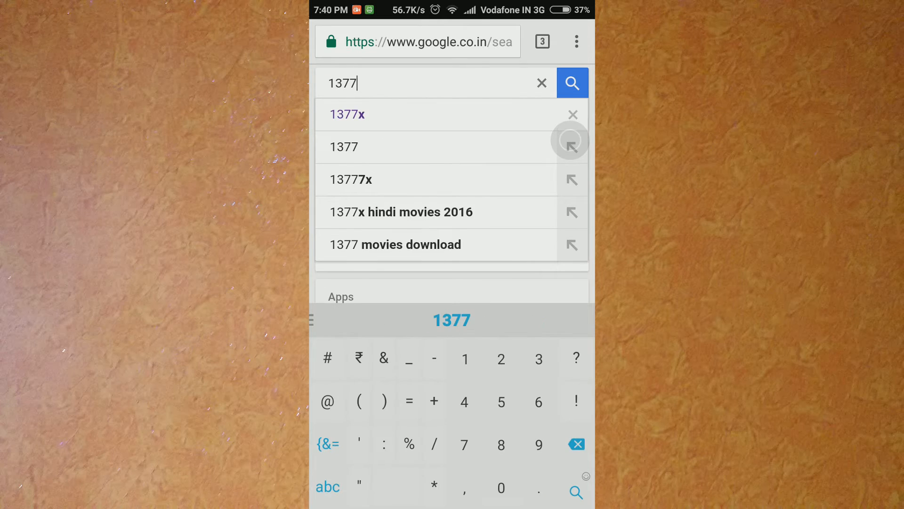
pyautogui.click(345, 114)
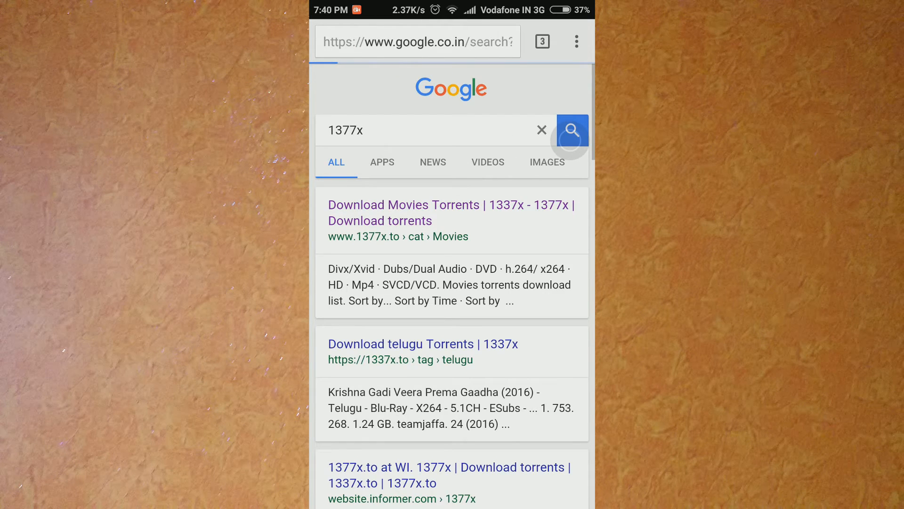
pyautogui.click(452, 213)
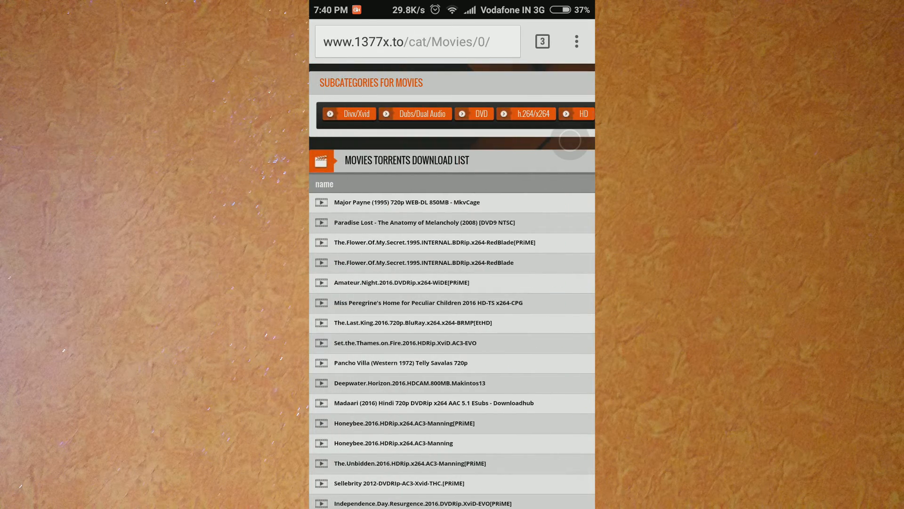
# Search the 1377x site for 'Quantico' to list its episode torrents.
pyautogui.scroll(-3)
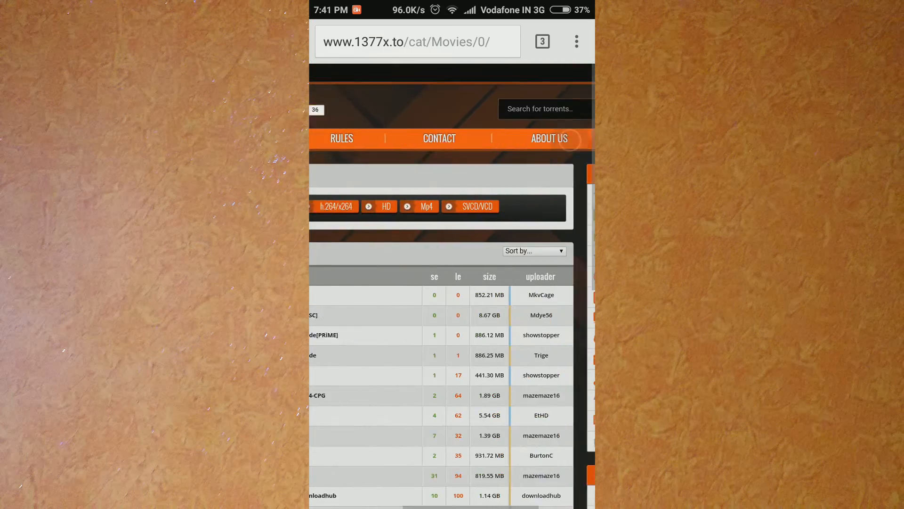
pyautogui.click(544, 108)
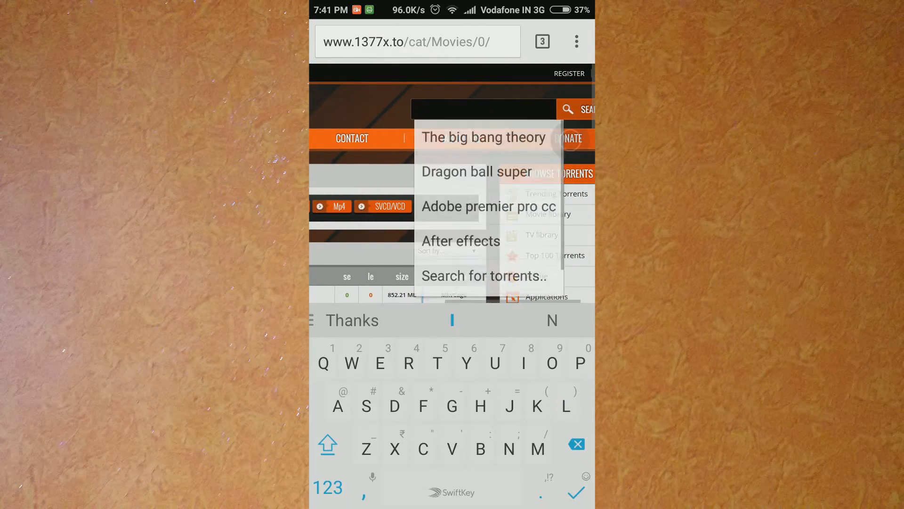
pyautogui.write('Quantico')
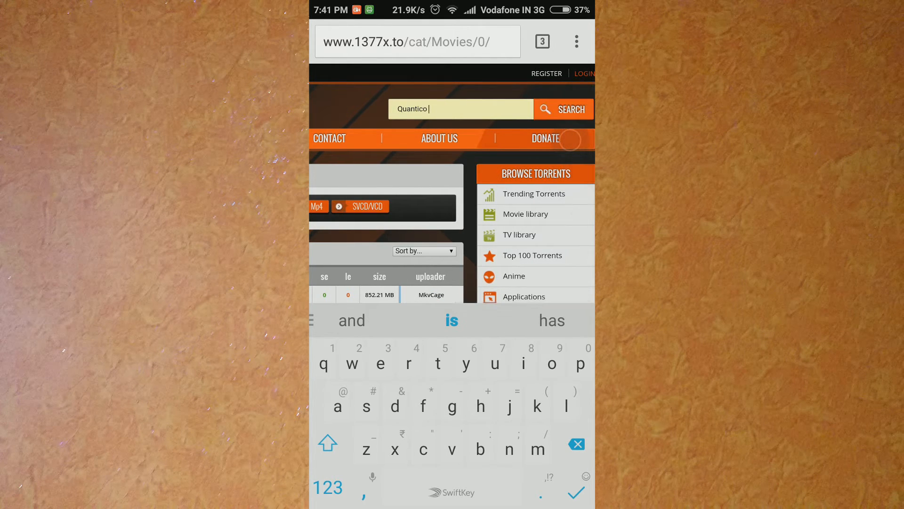
pyautogui.click(563, 109)
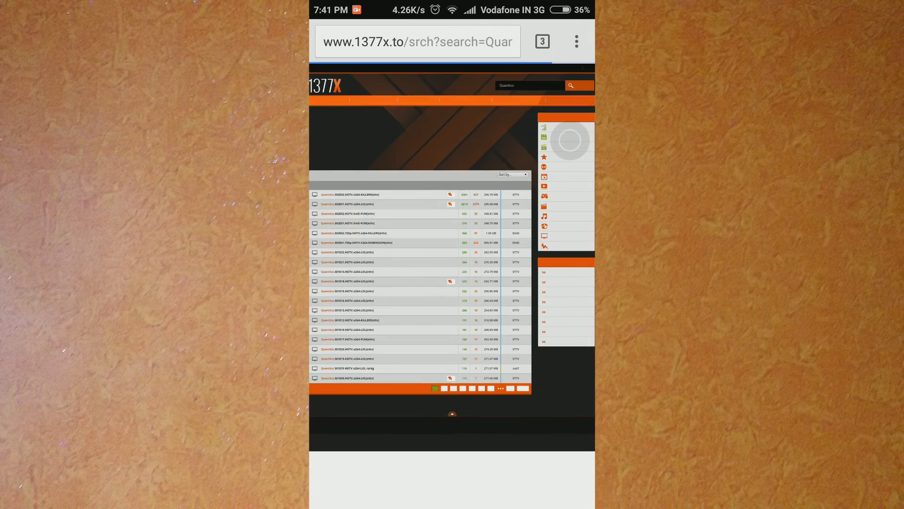
# Open the top Quantico S02E02 torrent and send its magnet link to Flud.
pyautogui.scroll(-3)
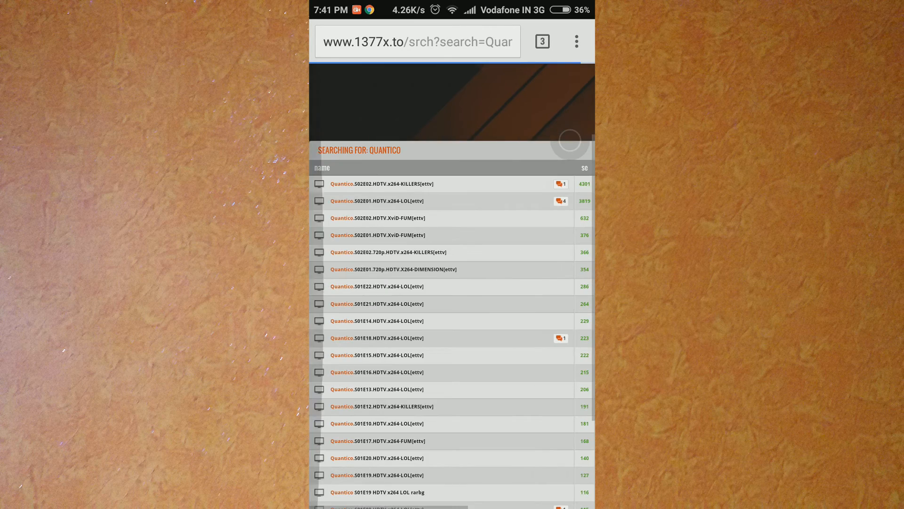
pyautogui.click(382, 184)
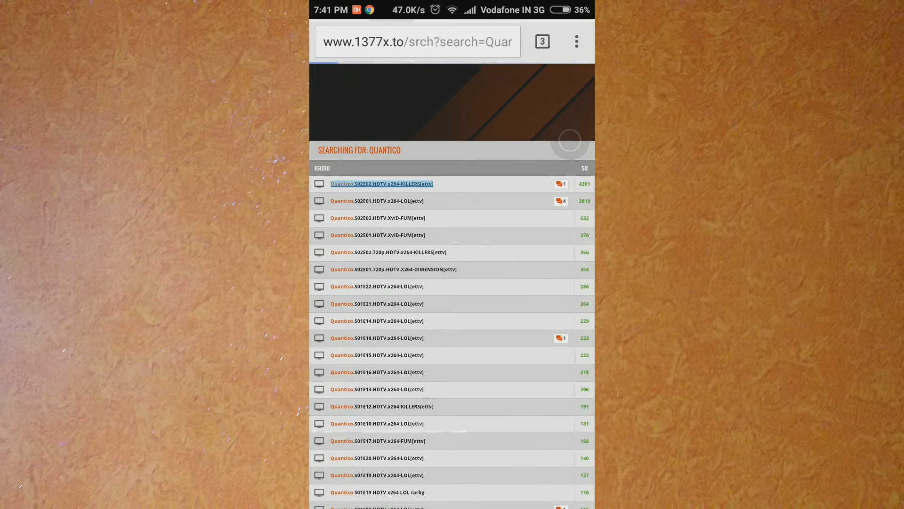
pyautogui.click(382, 183)
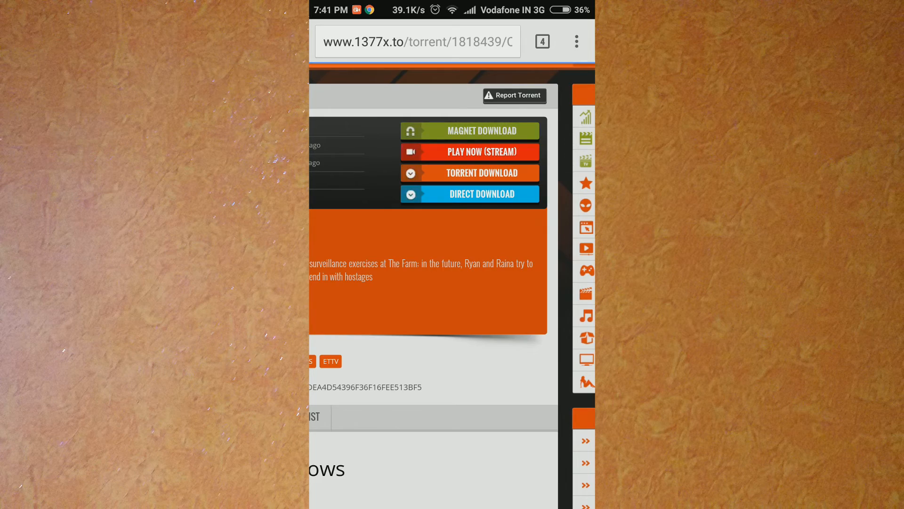
pyautogui.click(469, 130)
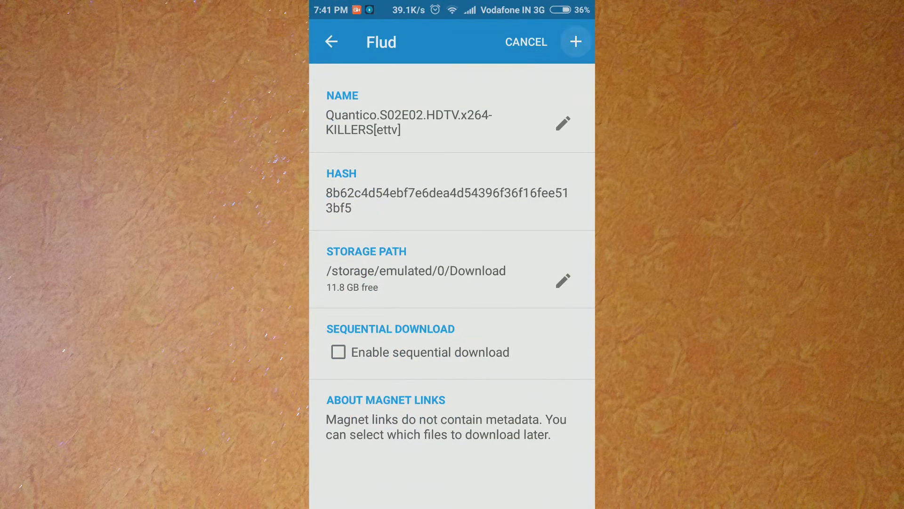
# Confirm adding the Quantico S02E02 magnet torrent to Flud's list.
pyautogui.click(574, 42)
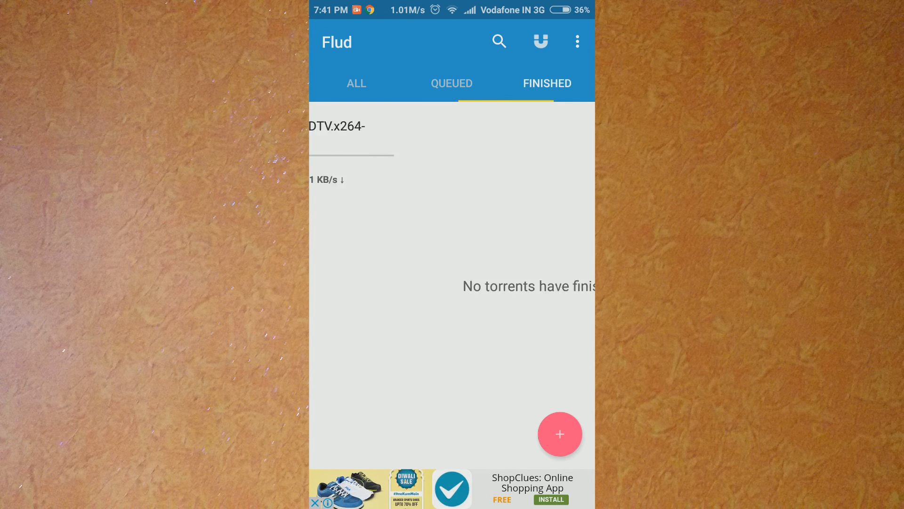
# Resume the paused Quantico S02E02 torrent in Flud's Queued list so it downloads.
pyautogui.click(451, 83)
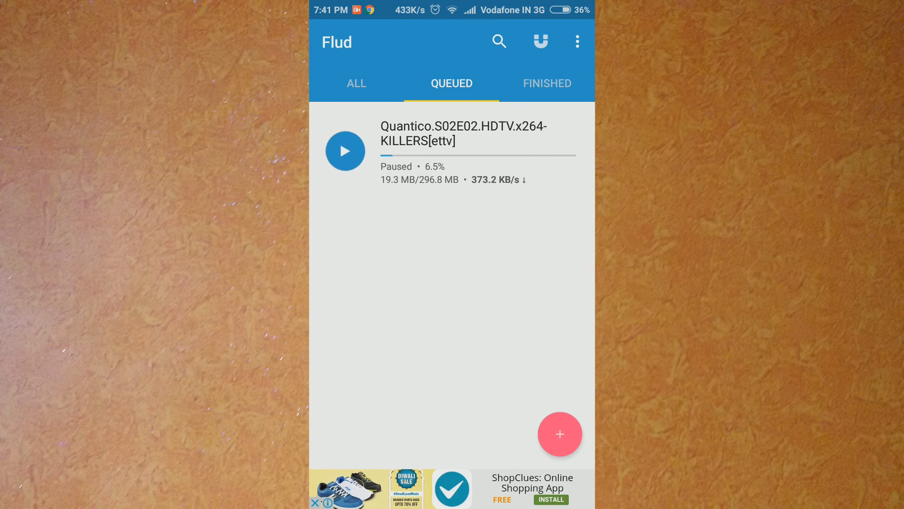
pyautogui.click(344, 151)
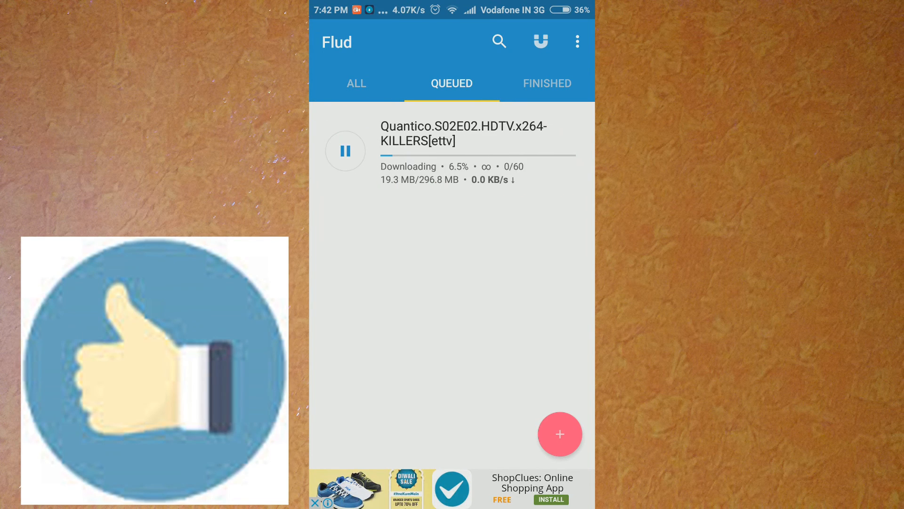